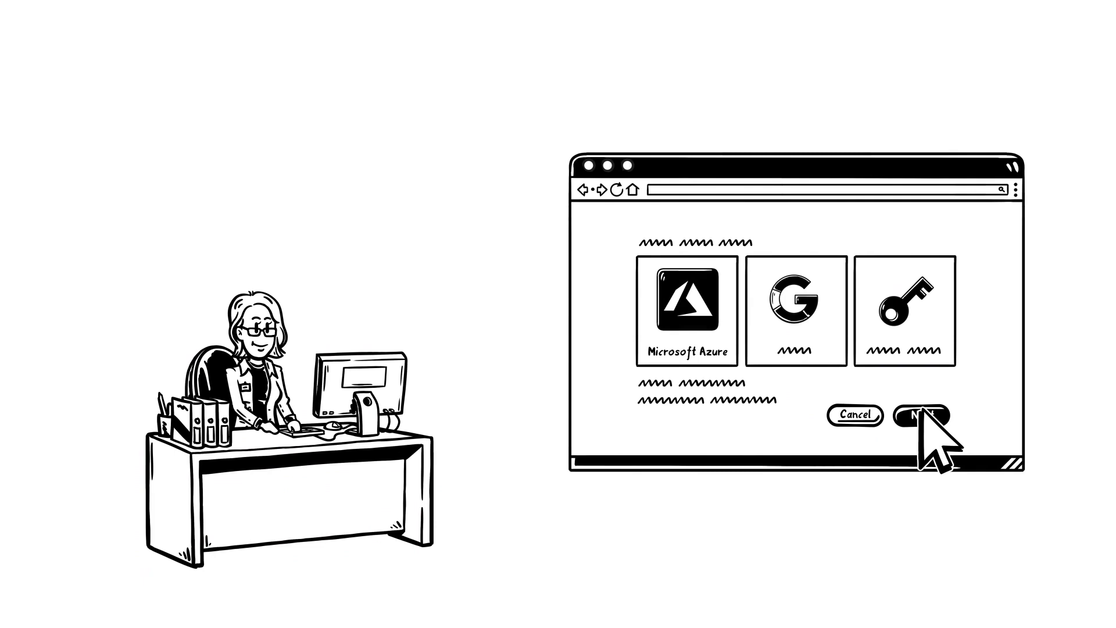
# Step: Set up Google identity sync: select Google, confirm directory details, and accept the domains
pyautogui.click(925, 414)
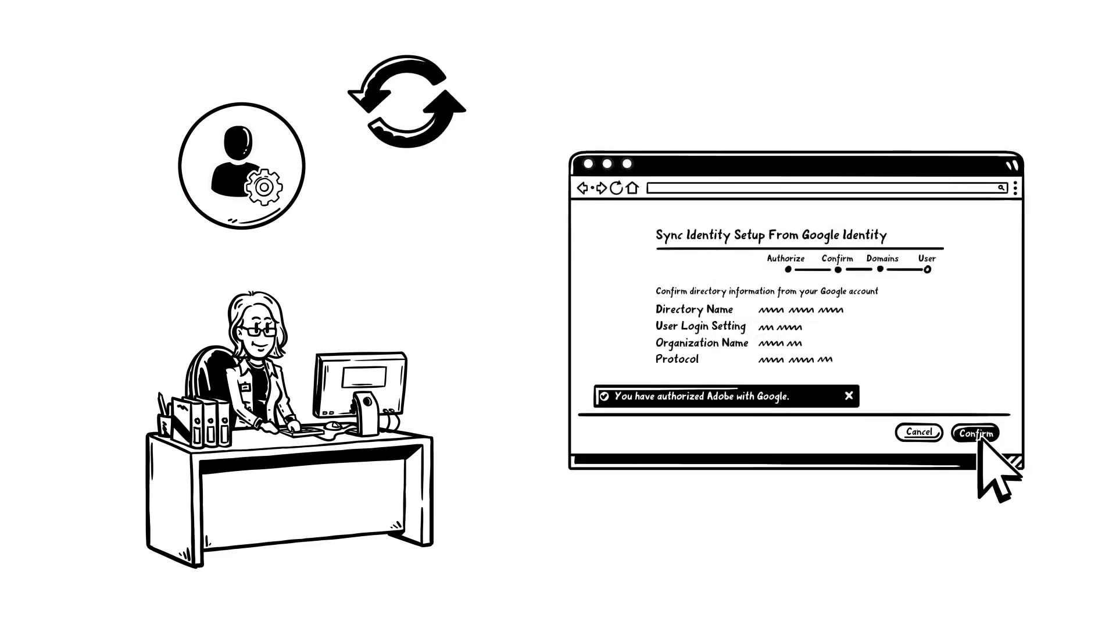
pyautogui.click(974, 432)
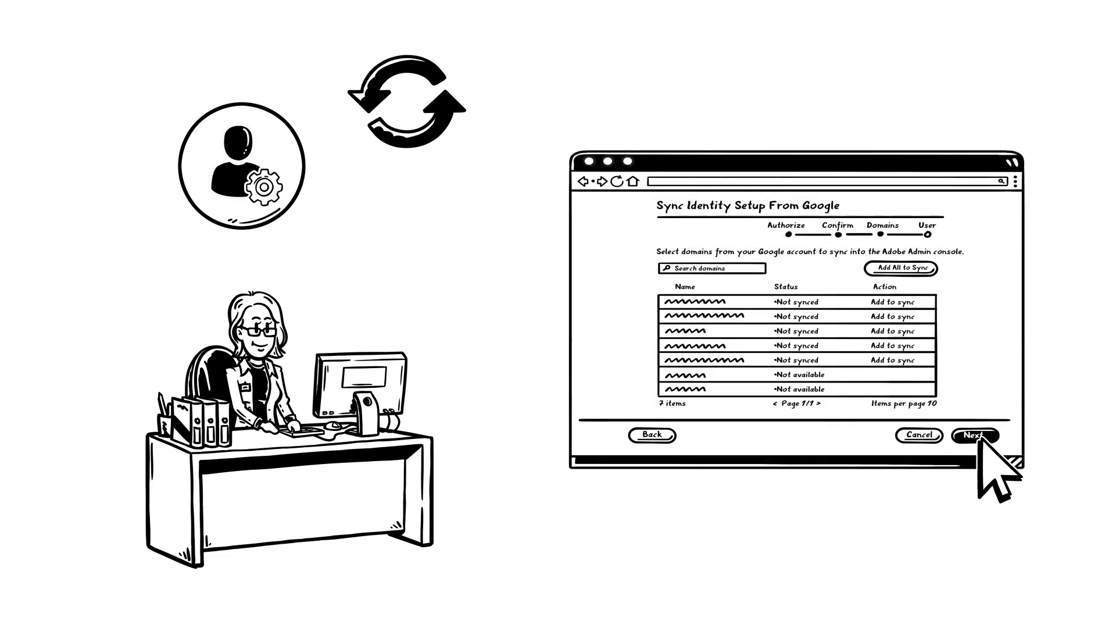
pyautogui.click(974, 435)
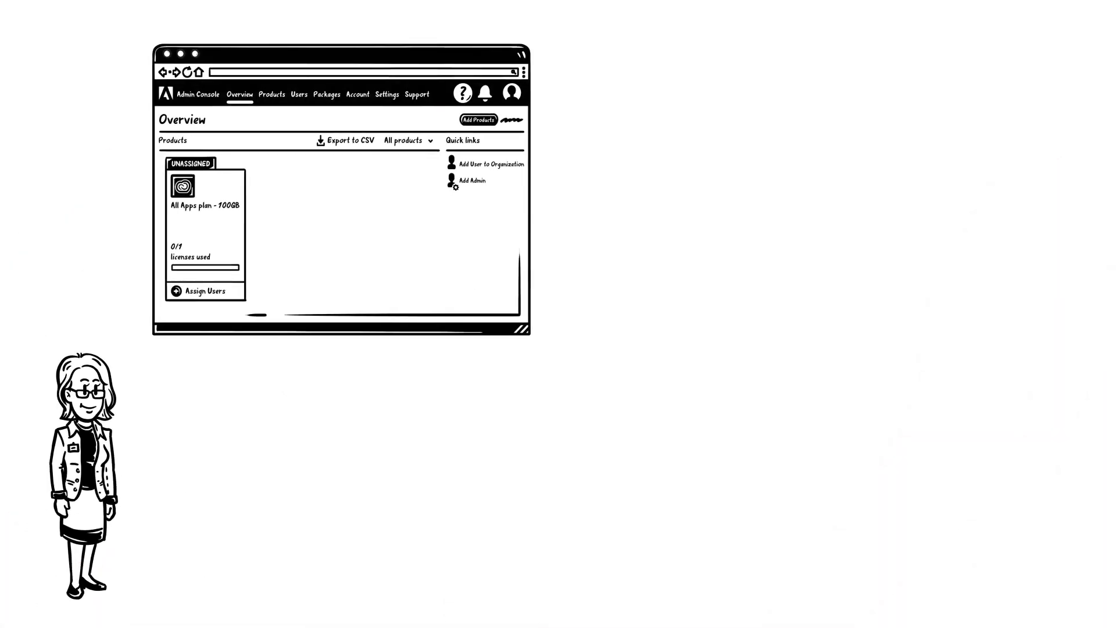